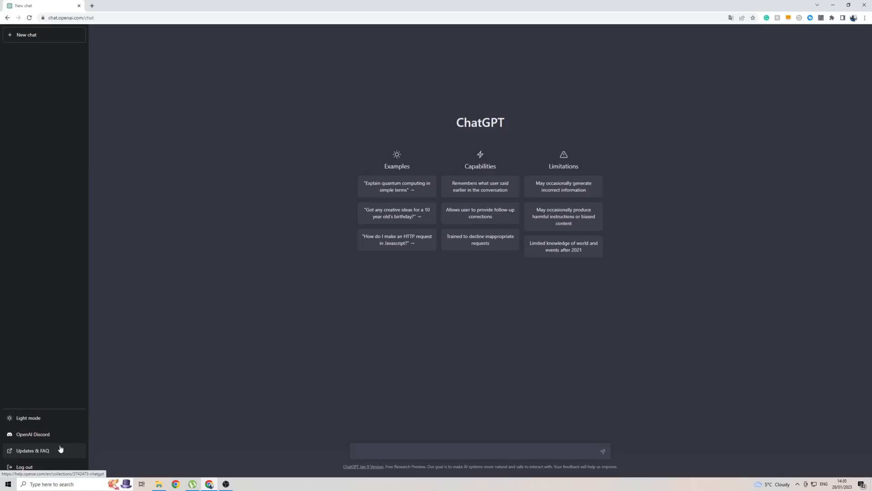
{"action": "mouse_move", "coordinate": [280, 315]}
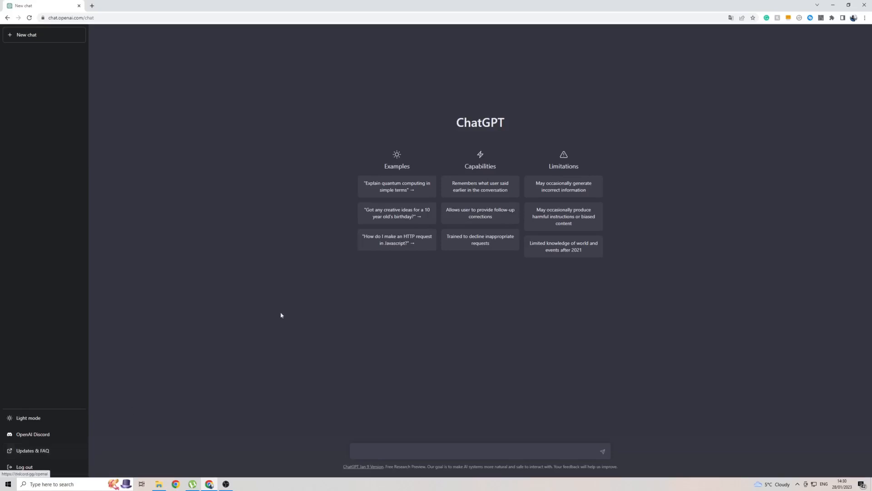
{"action": "mouse_move", "coordinate": [497, 104]}
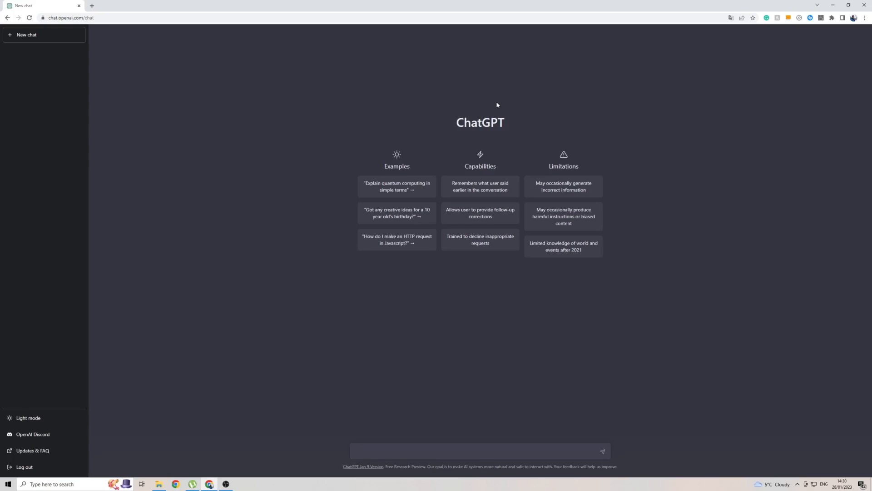
{"action": "mouse_move", "coordinate": [352, 146]}
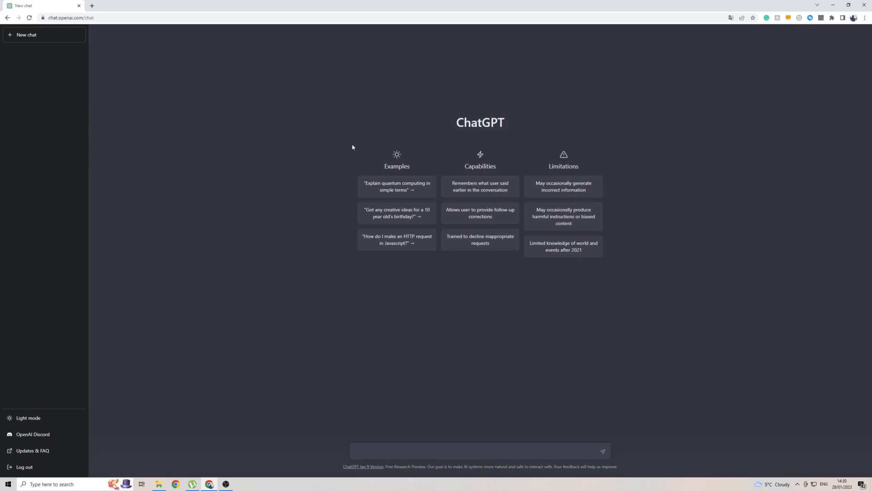
{"action": "mouse_move", "coordinate": [54, 424]}
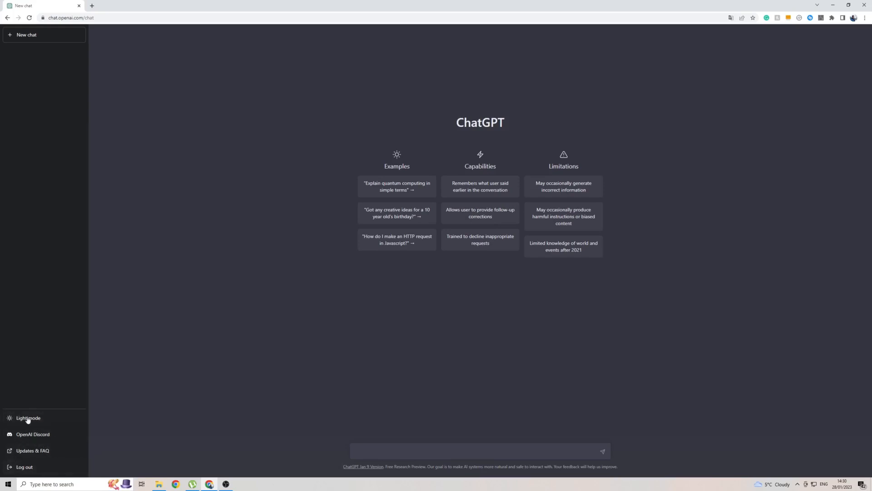
{"action": "mouse_move", "coordinate": [365, 341]}
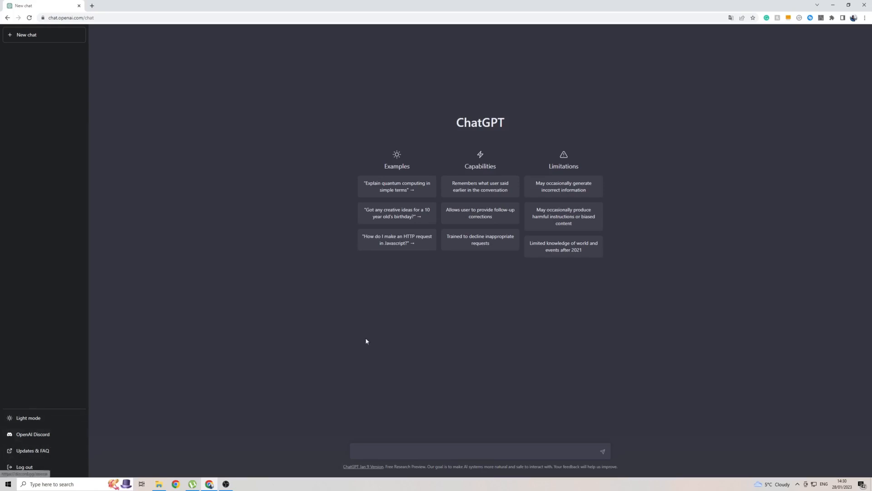
{"action": "mouse_move", "coordinate": [425, 124]}
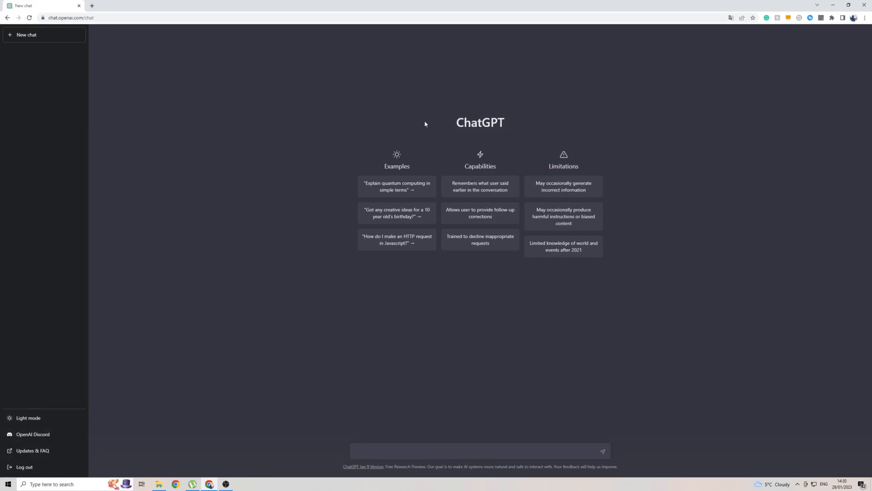
{"action": "mouse_move", "coordinate": [491, 137]}
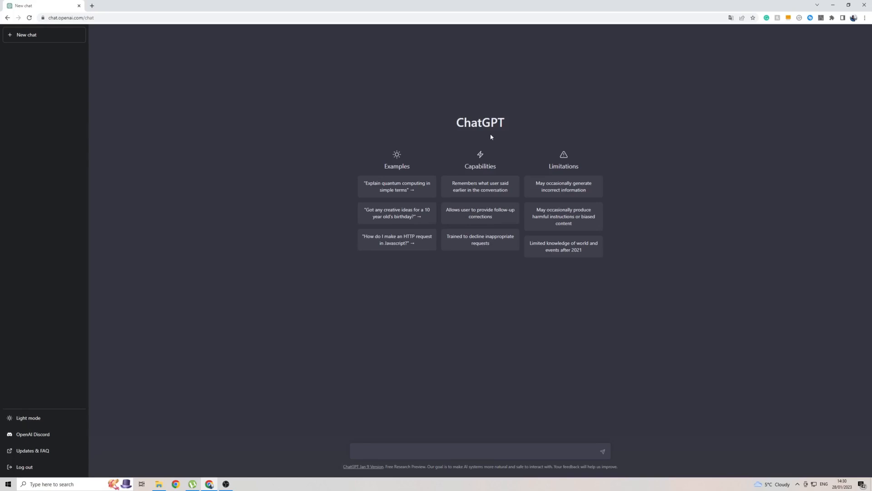
{"action": "mouse_move", "coordinate": [300, 149]}
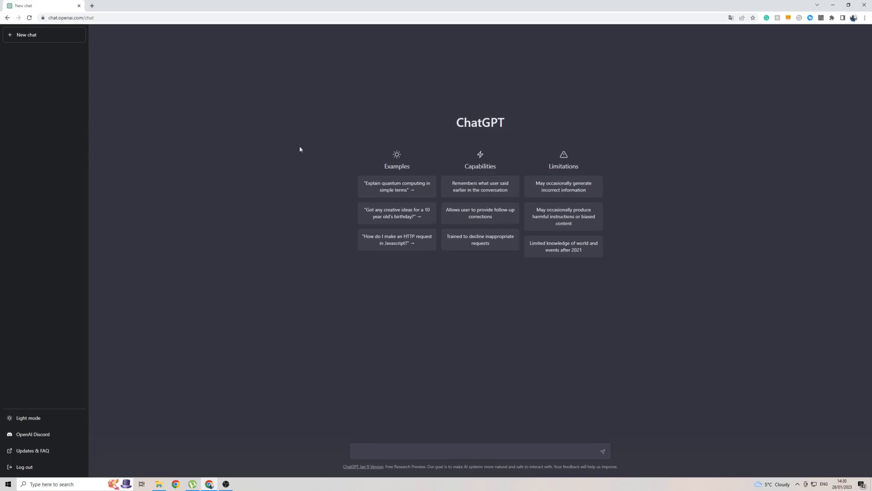
{"action": "mouse_move", "coordinate": [114, 32]}
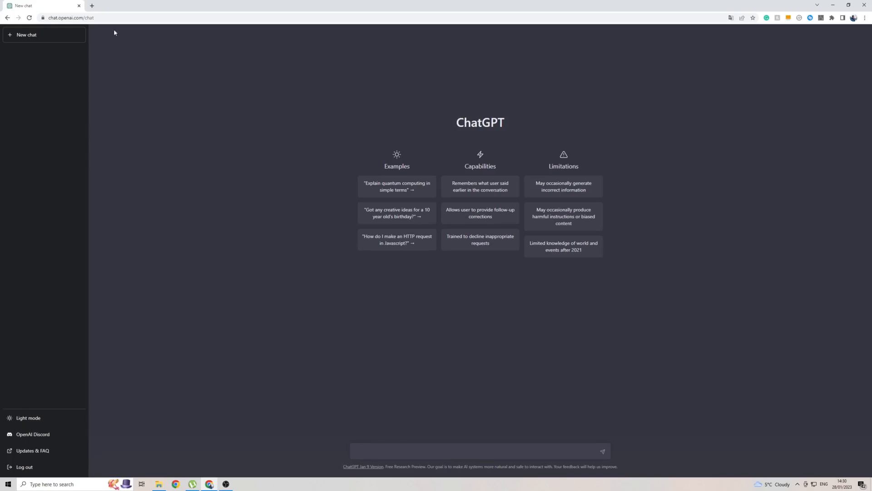
{"action": "mouse_move", "coordinate": [587, 153]}
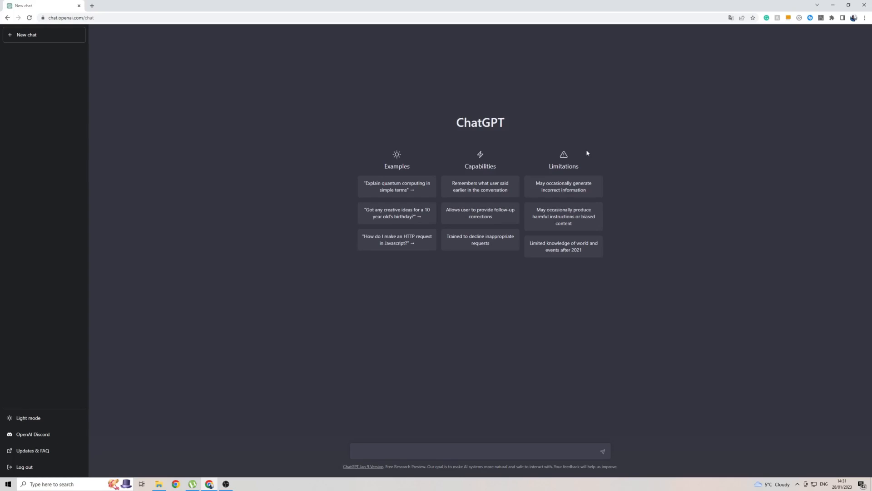
{"action": "mouse_move", "coordinate": [485, 114]}
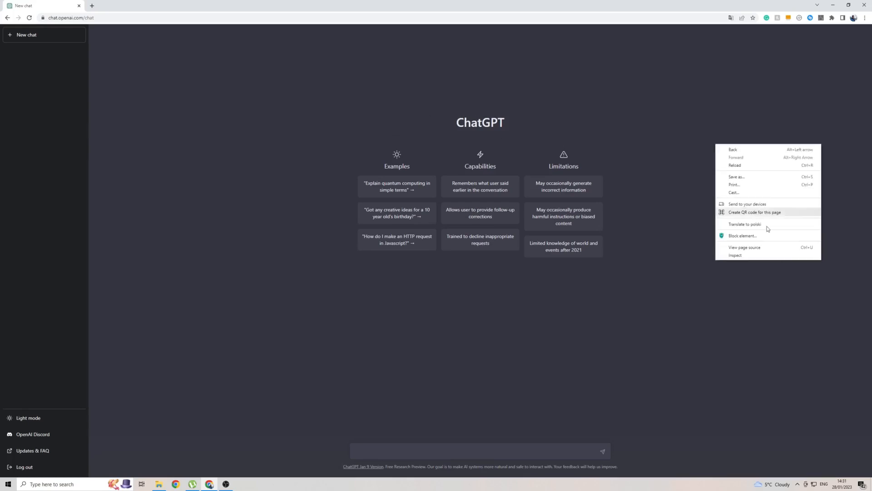
{"action": "mouse_move", "coordinate": [756, 225]}
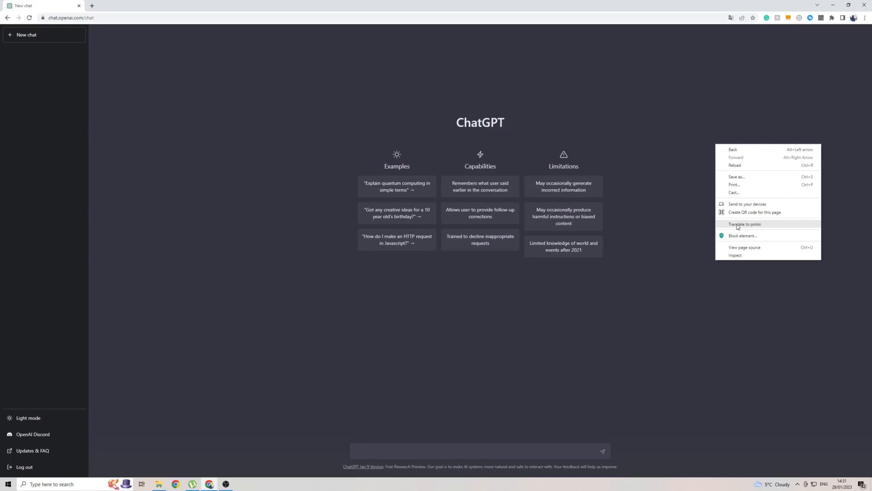
- Translate the ChatGPT start page into Polish with Chrome's 'Translate to polski' option
{"action": "left_click", "coordinate": [744, 224]}
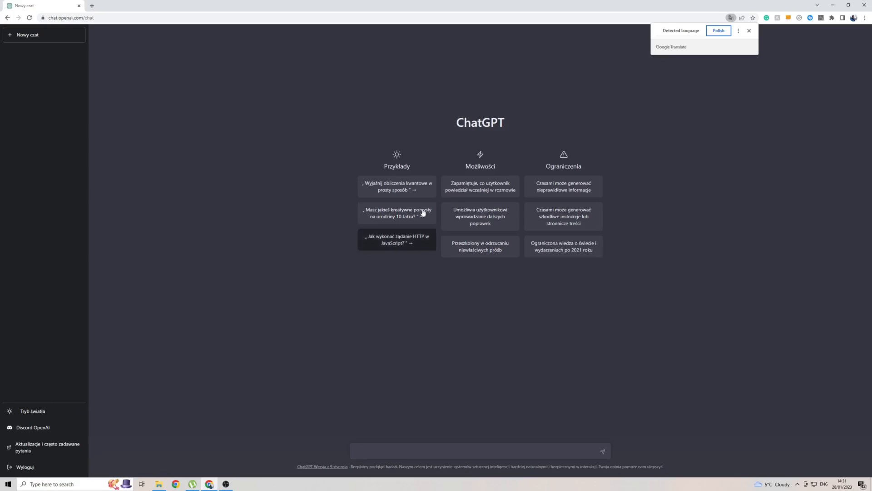
- Close the Google Translate notice, leaving the start page in Polish
{"action": "left_click", "coordinate": [748, 30]}
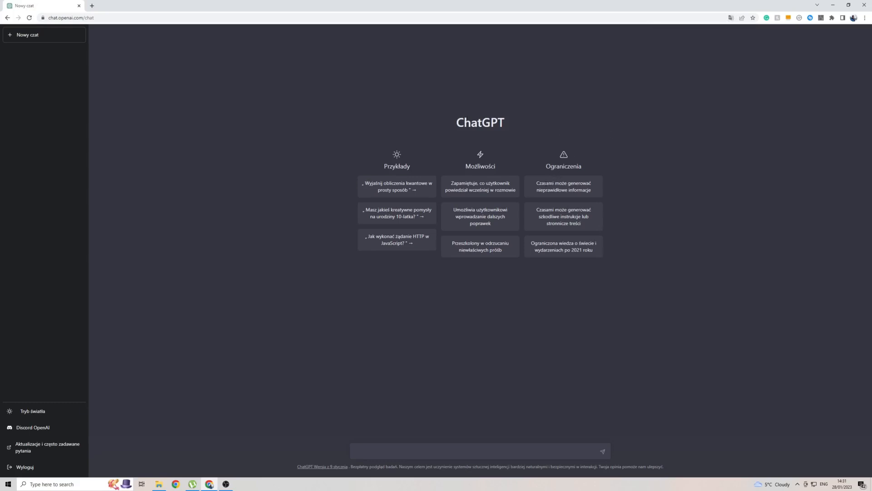
{"action": "mouse_move", "coordinate": [396, 410]}
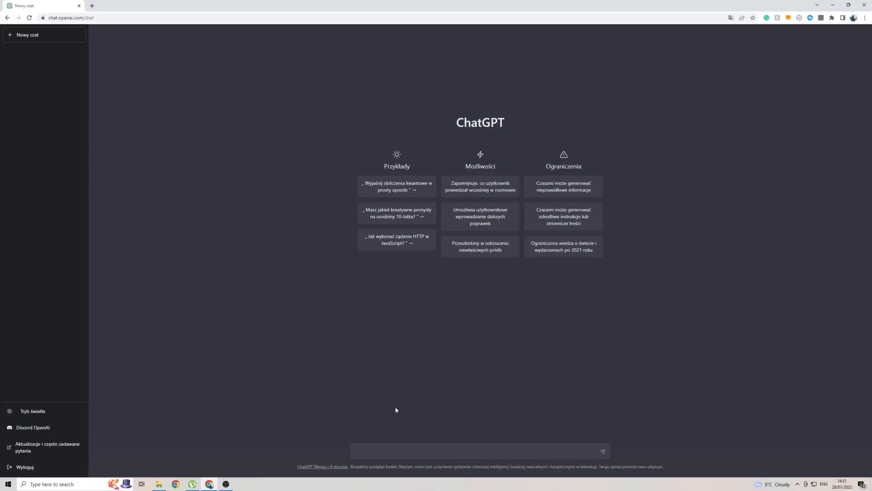
{"action": "mouse_move", "coordinate": [396, 458]}
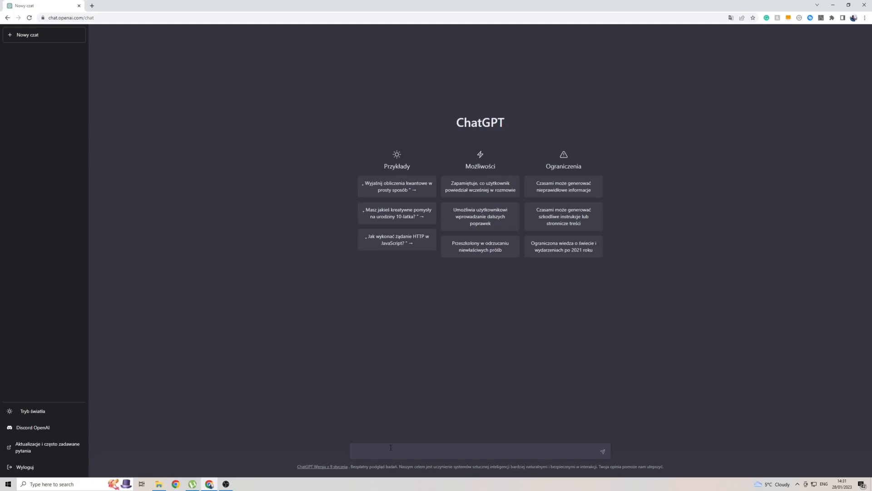
{"action": "mouse_move", "coordinate": [392, 434]}
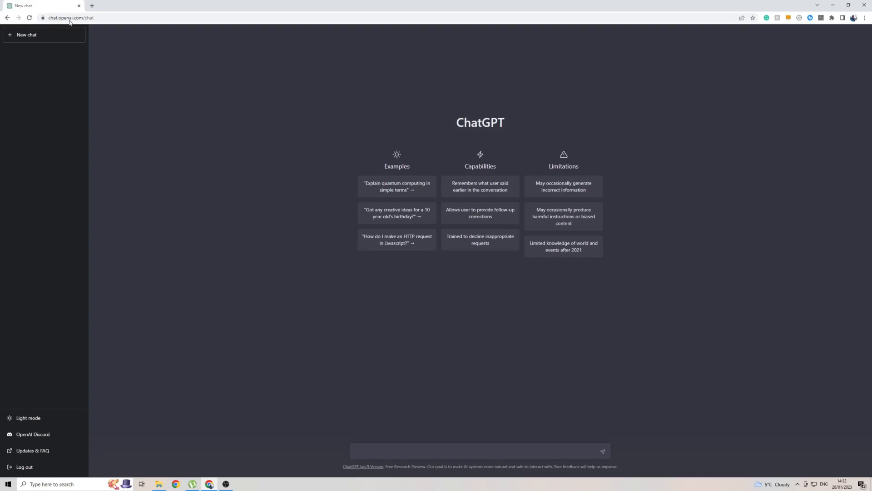
- Send 'Jak się masz' to ChatGPT and return to the message box after the reply
{"action": "type", "text": "Jak się masz"}
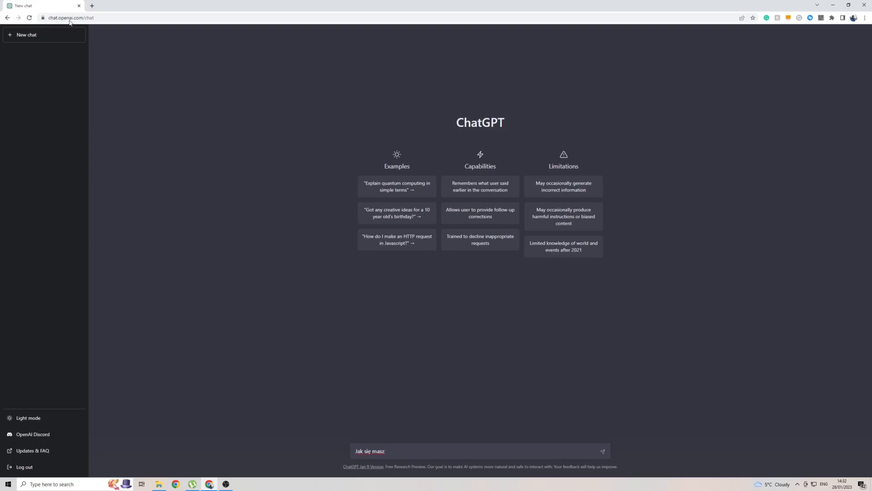
{"action": "left_click", "coordinate": [602, 451]}
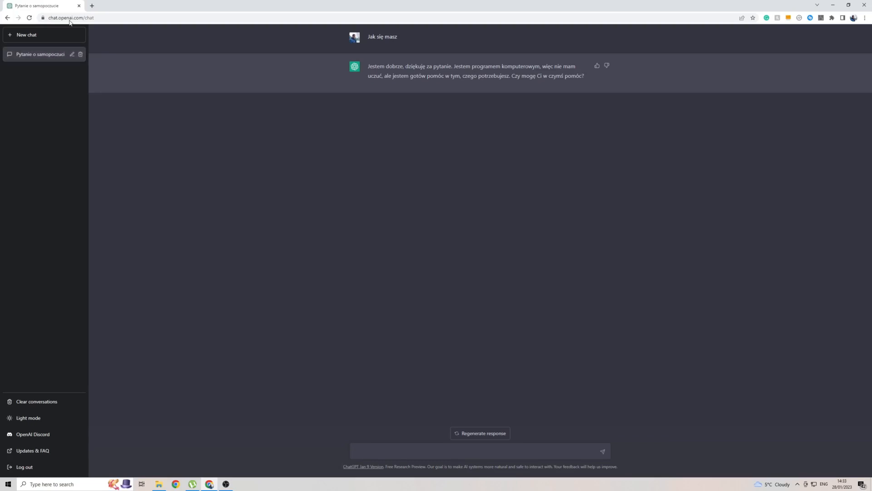
{"action": "left_click", "coordinate": [479, 451]}
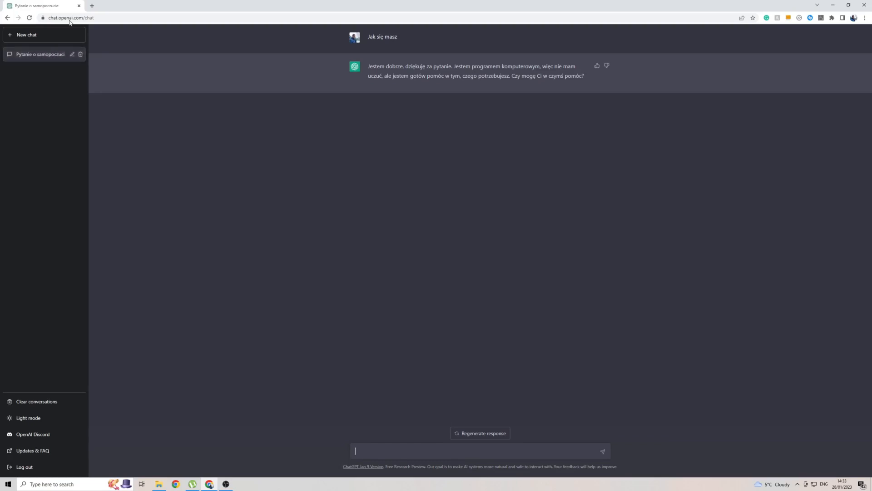